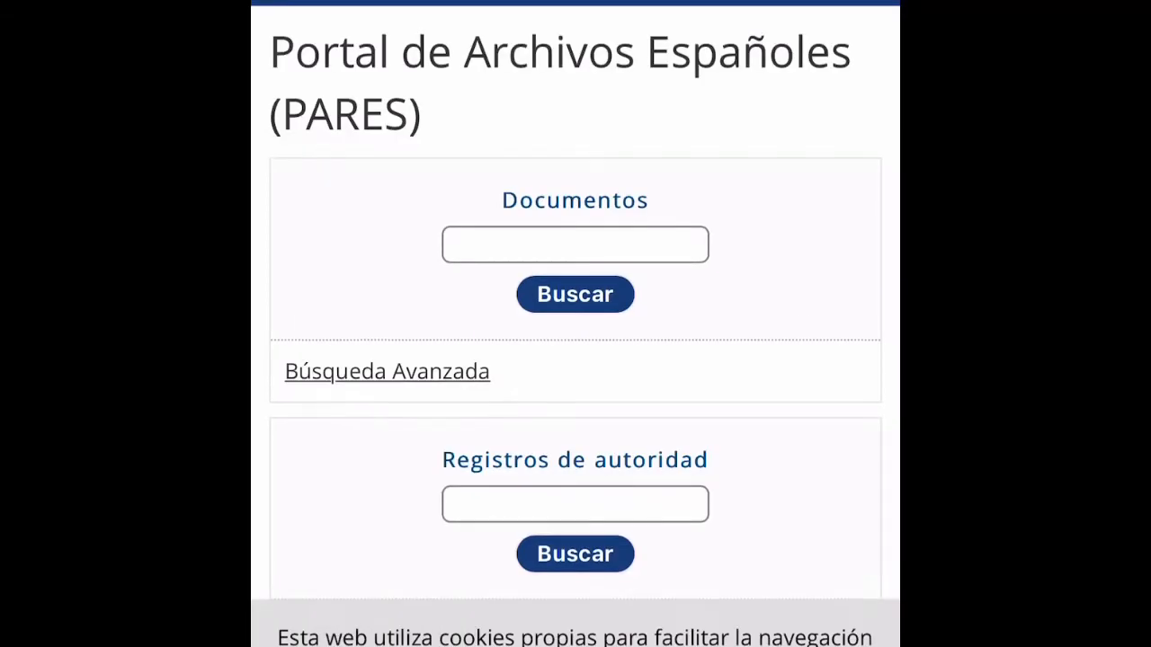
- Search PARES documents for 'Juan lorenzo de matos'
left_click(574, 245)
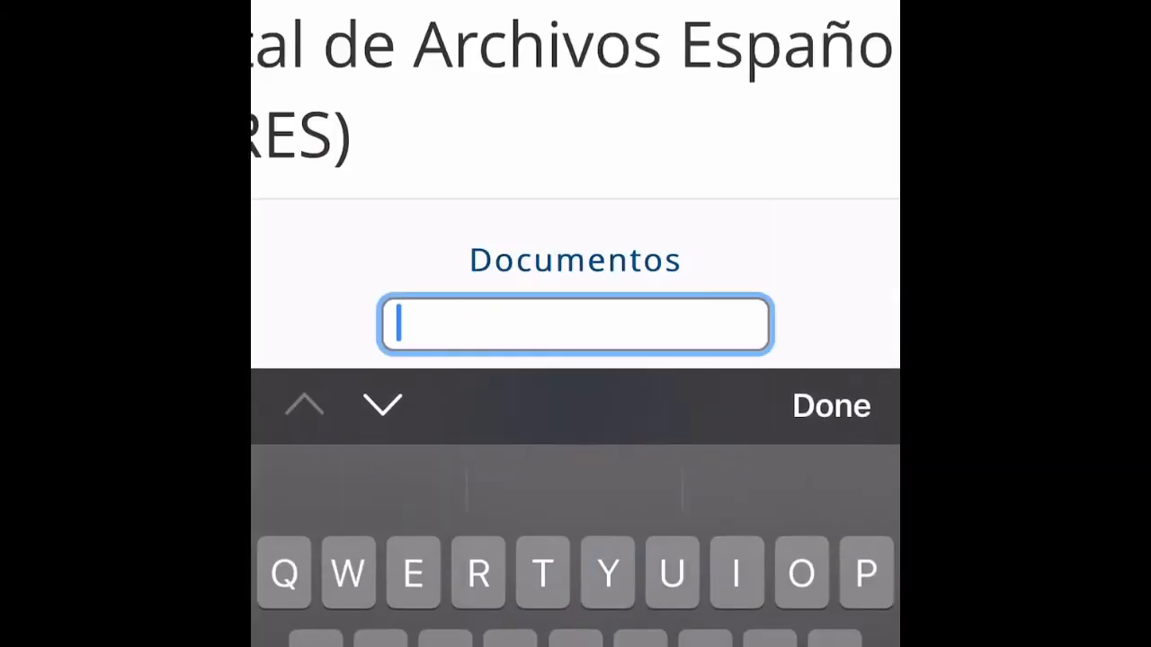
type("Juan")
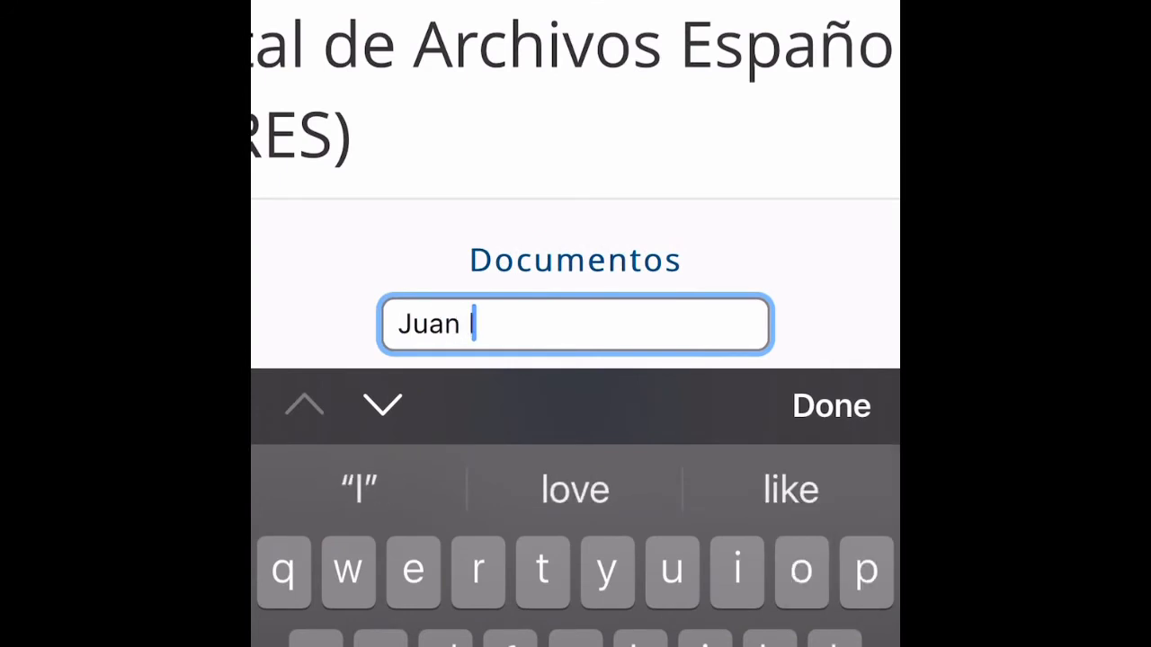
type("lorenzo de")
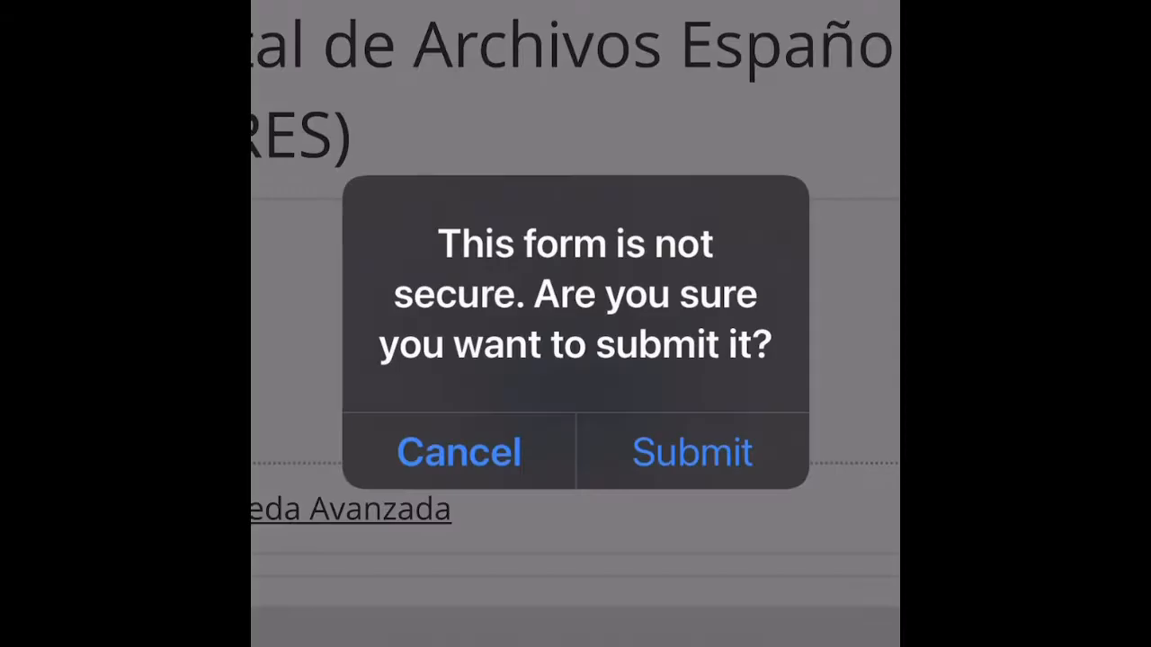
- Confirm the insecure-form warning and open the 'MÉRITOS: Juan Lorenzo de Matos' result
left_click(693, 452)
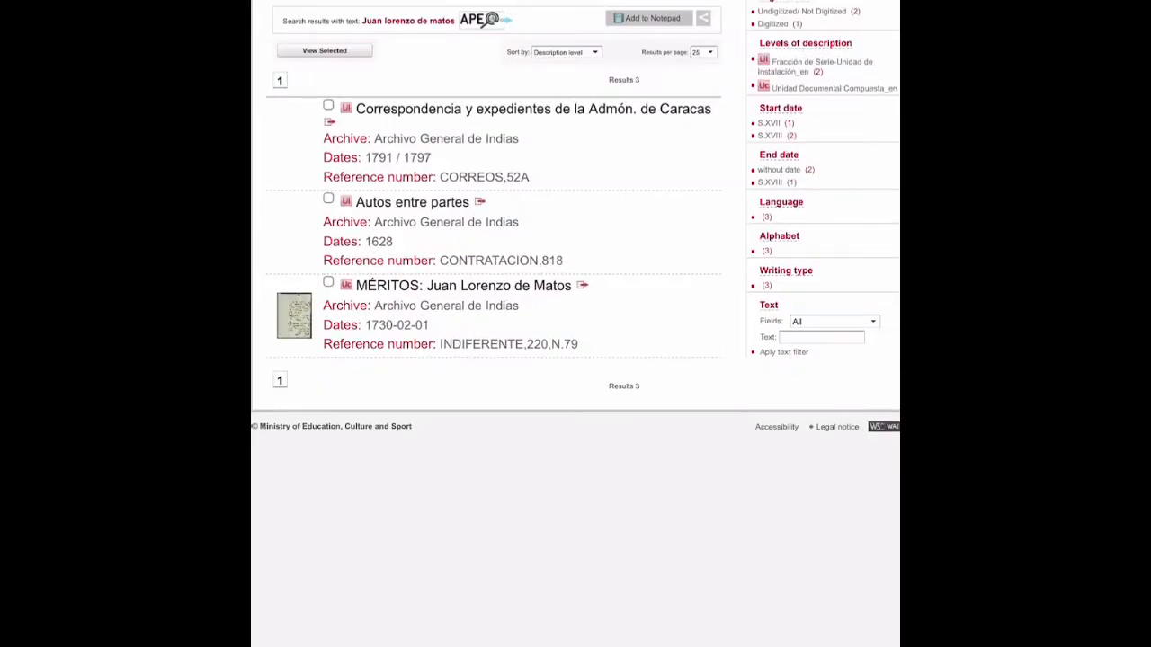
left_click(463, 285)
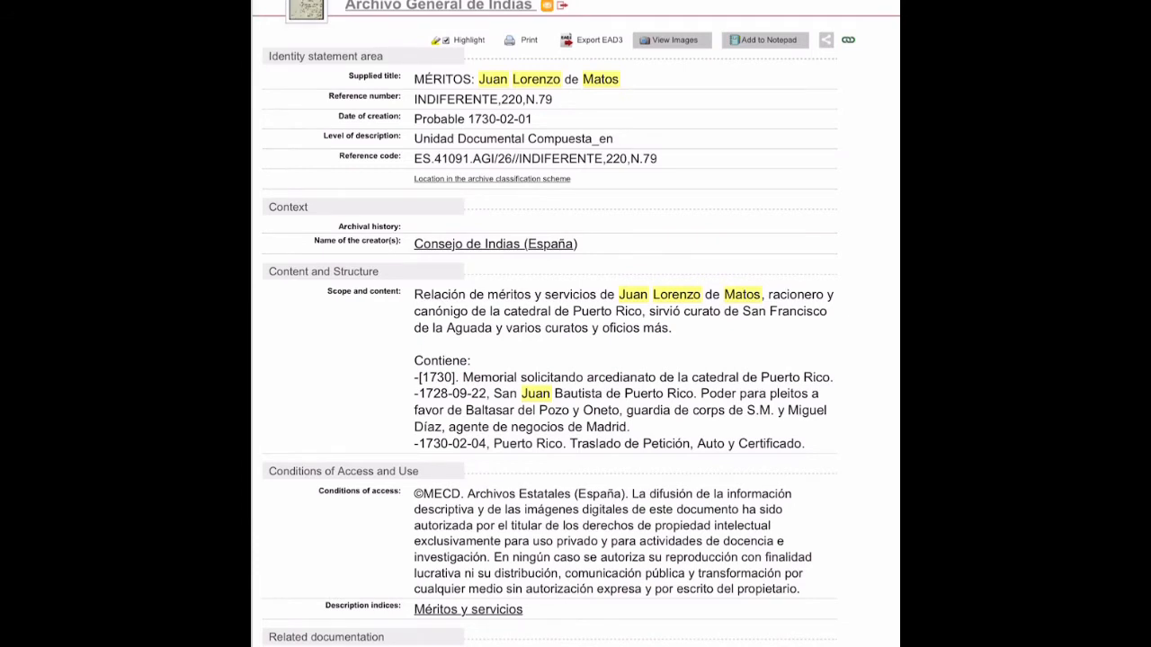
- Open the record's digitised images in the viewer, showing the page list
left_click(671, 39)
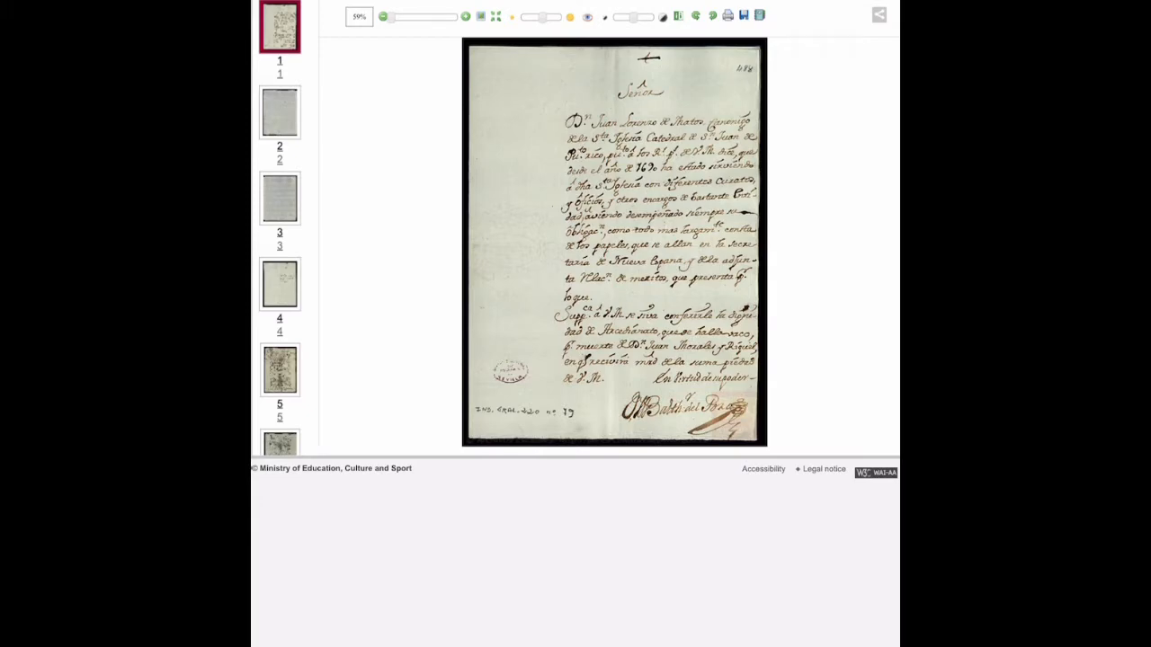
left_click(743, 16)
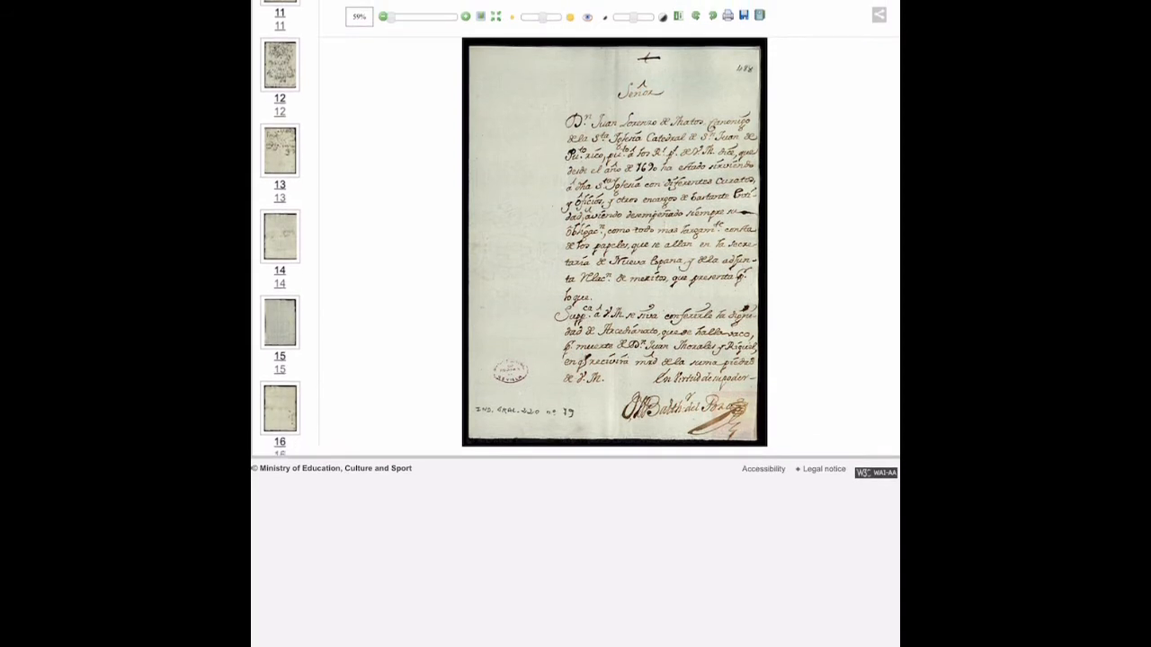
- Show image 12 and zoom in twice on the closing notarial signature
left_click(280, 230)
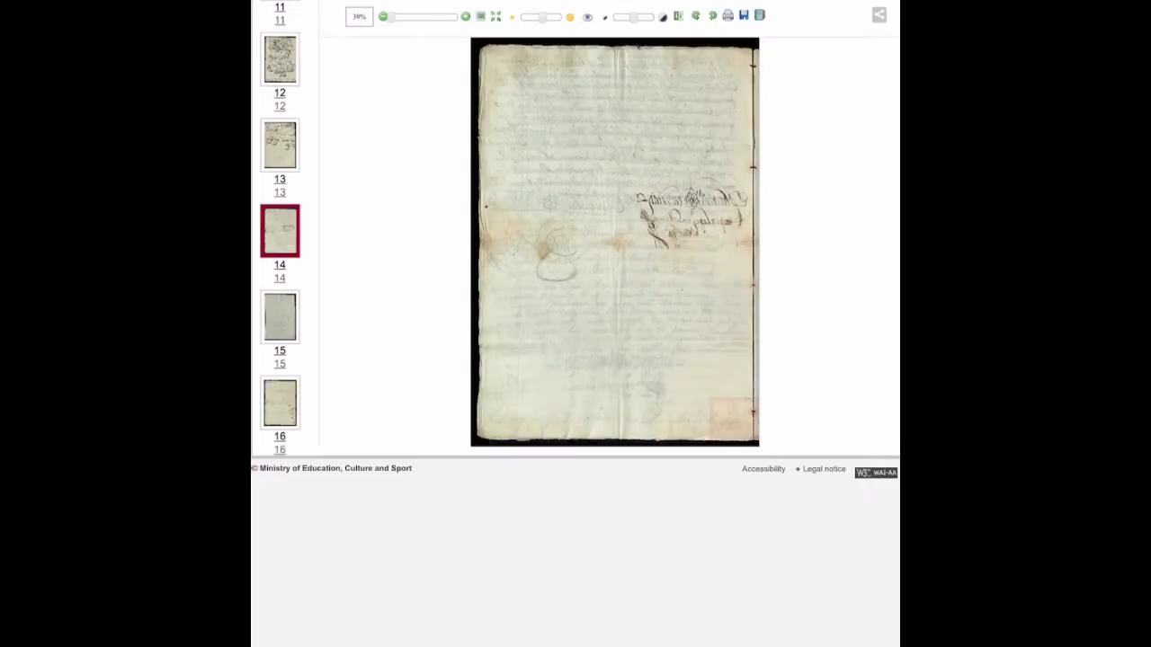
left_click(280, 58)
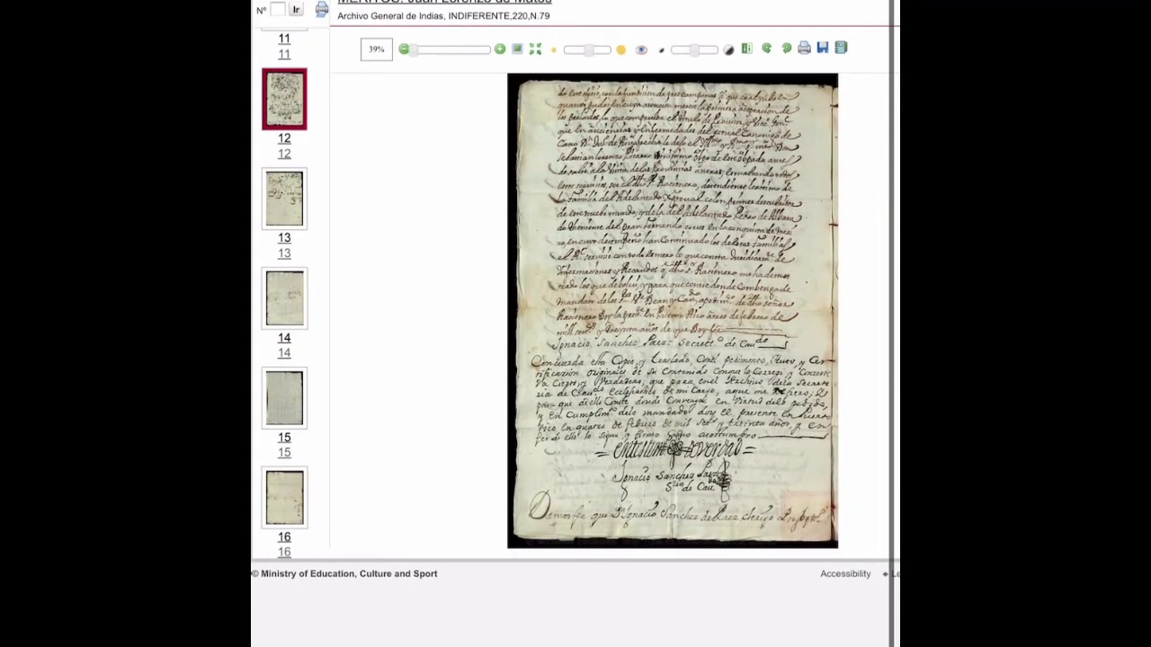
left_click(500, 49)
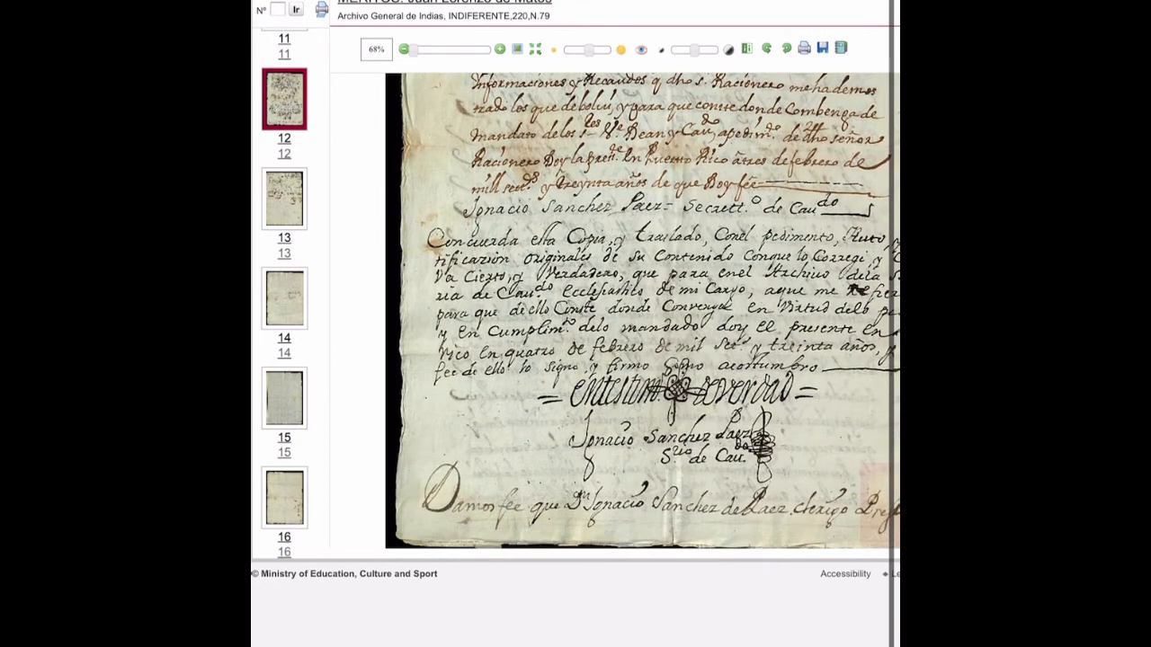
left_click(500, 50)
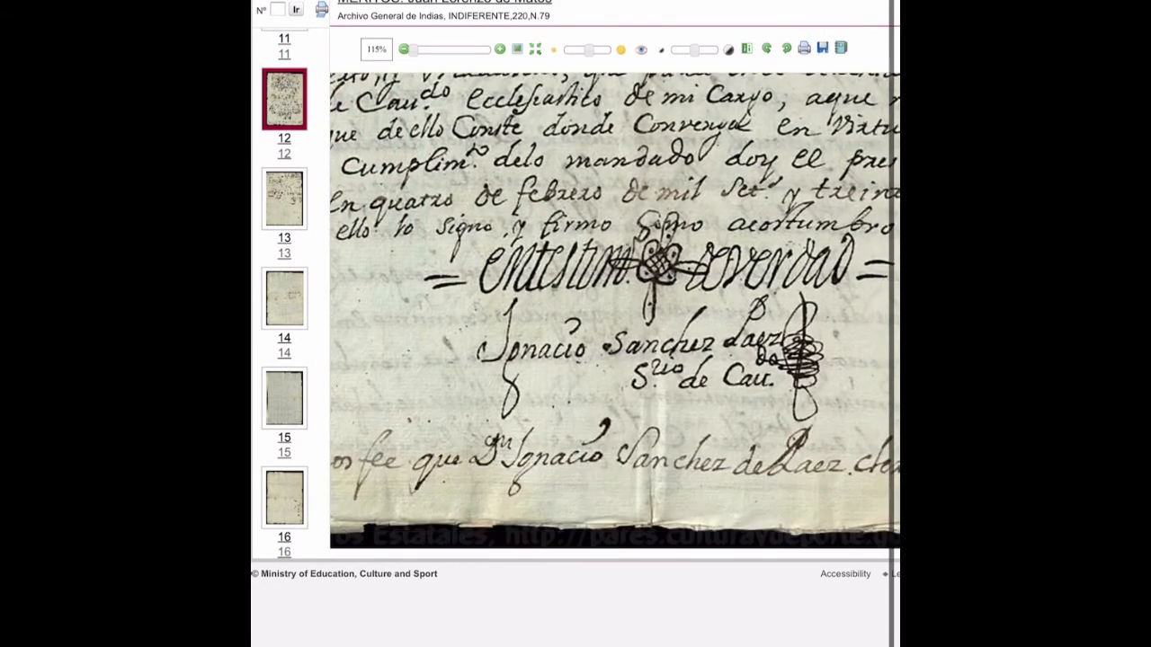